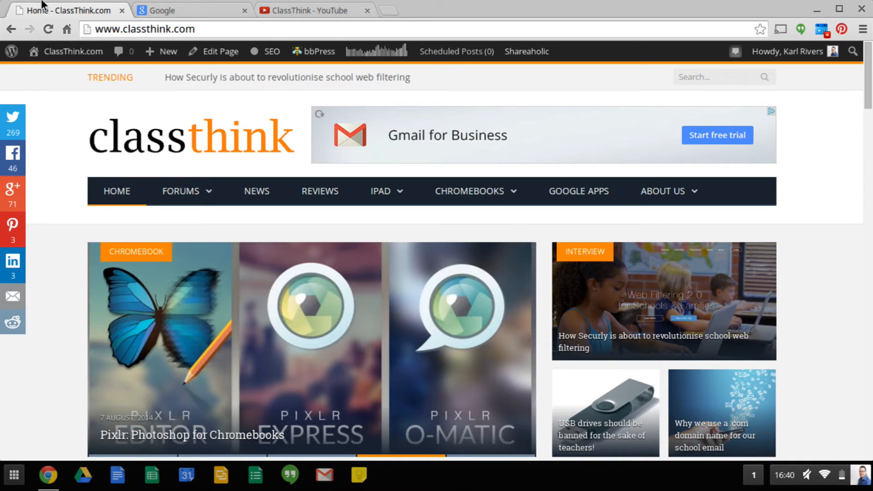
pyautogui.moveTo(404, 226)
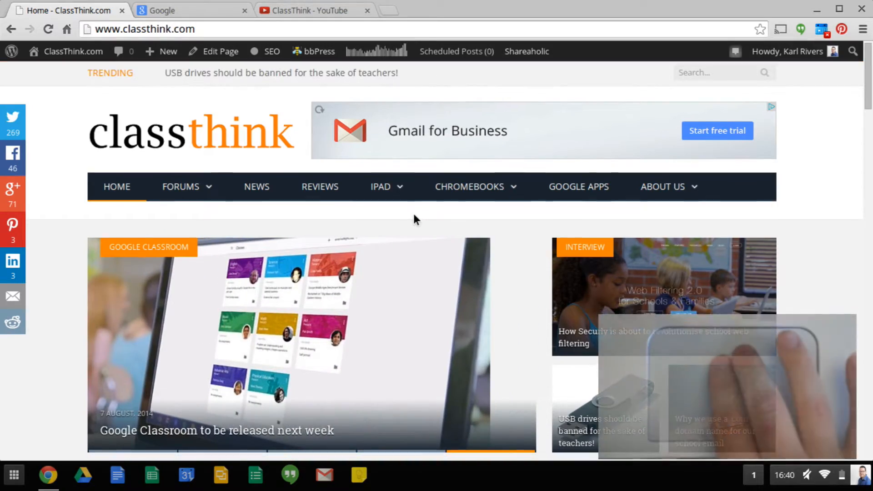
# Two-finger scroll the ClassThink home page down to its footer, then back up to News
pyautogui.scroll(-3)
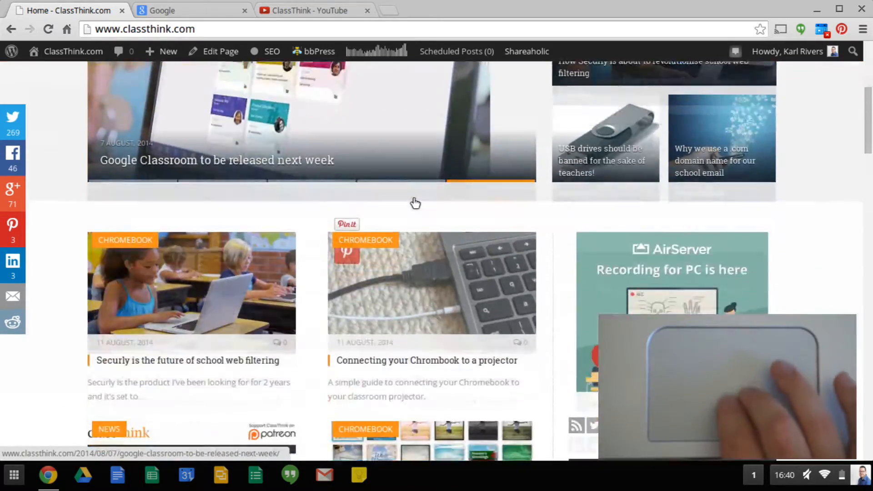
pyautogui.scroll(-3)
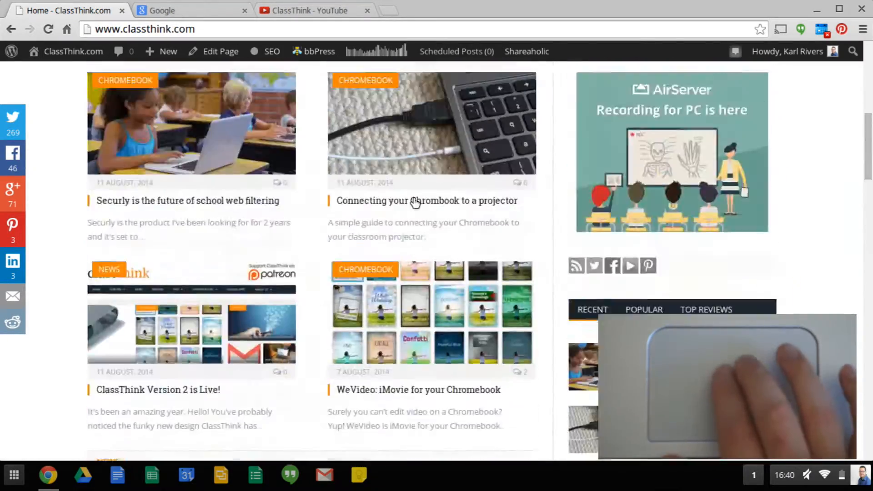
pyautogui.scroll(-3)
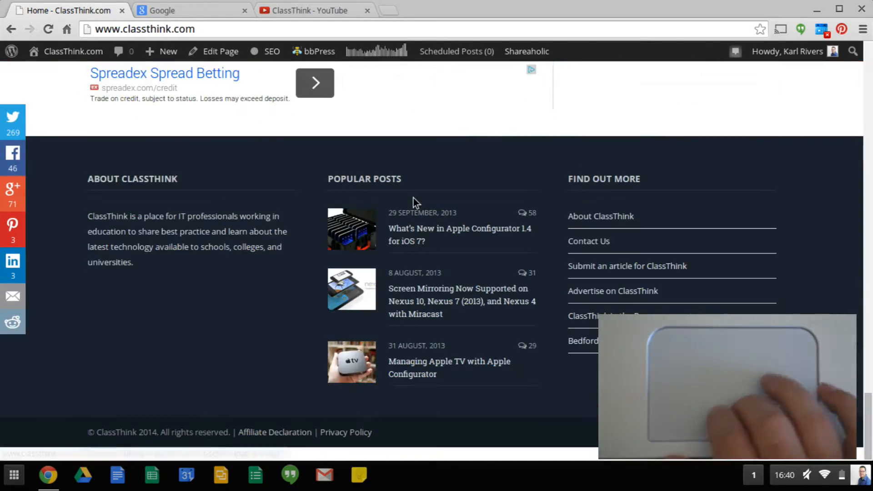
pyautogui.scroll(-3)
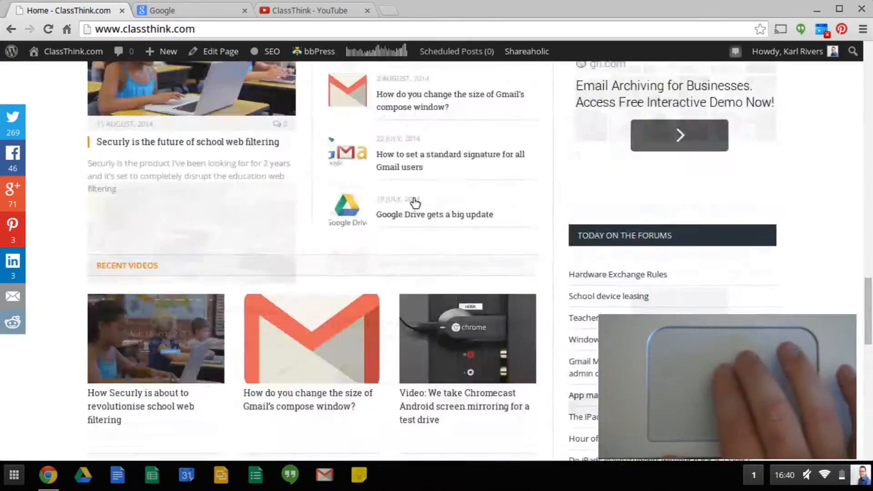
pyautogui.scroll(-3)
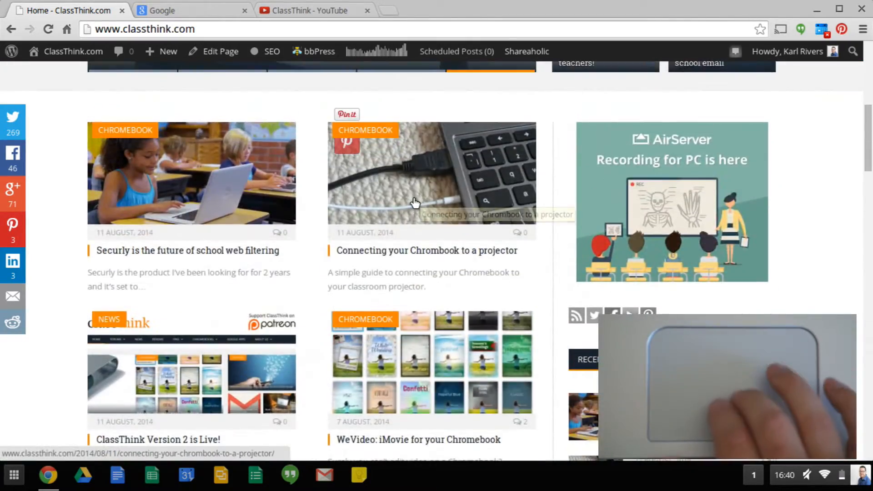
pyautogui.scroll(-3)
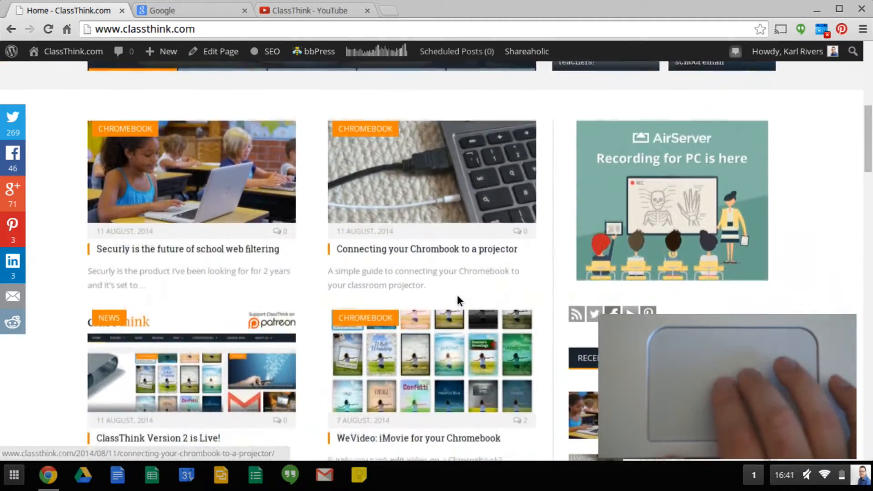
pyautogui.scroll(-3)
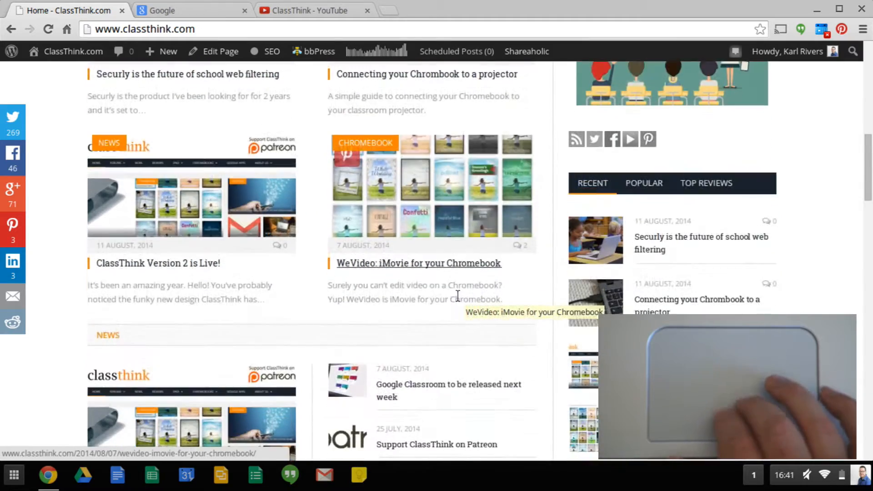
pyautogui.scroll(-3)
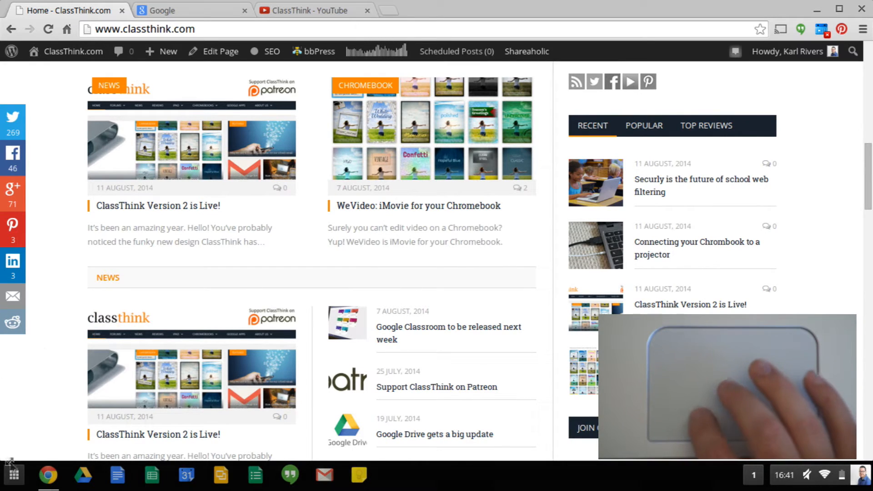
# Scroll back to the top of ClassThink, where the slider shows the Google Classroom story
pyautogui.click(13, 474)
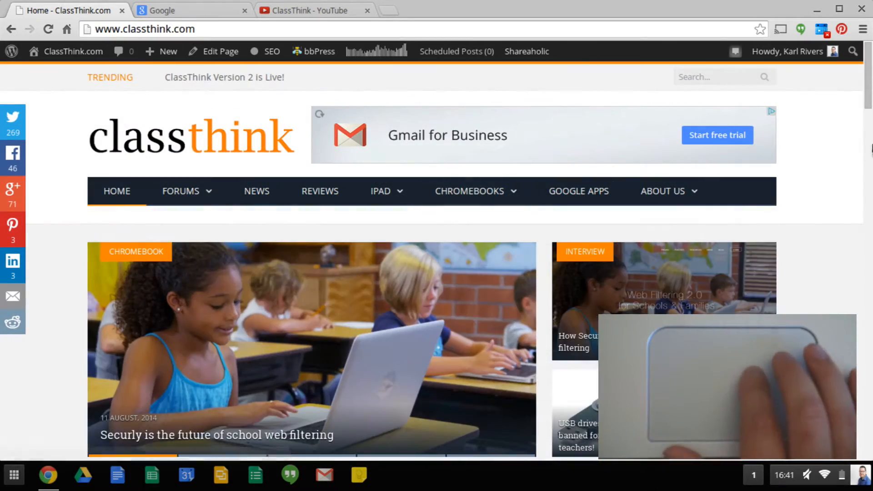
pyautogui.scroll(-3)
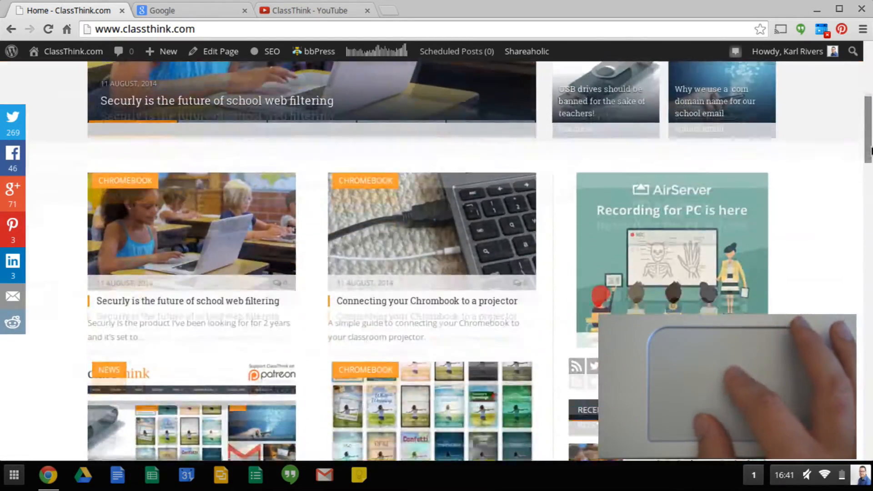
pyautogui.scroll(-3)
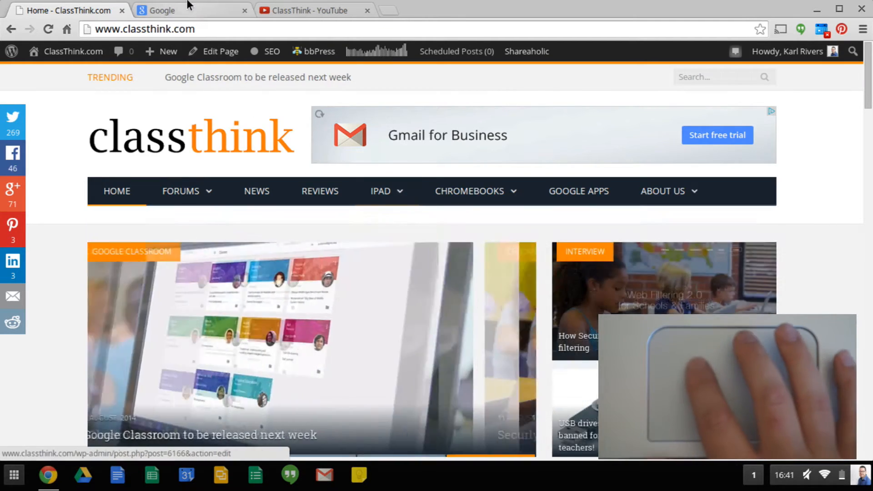
pyautogui.click(192, 10)
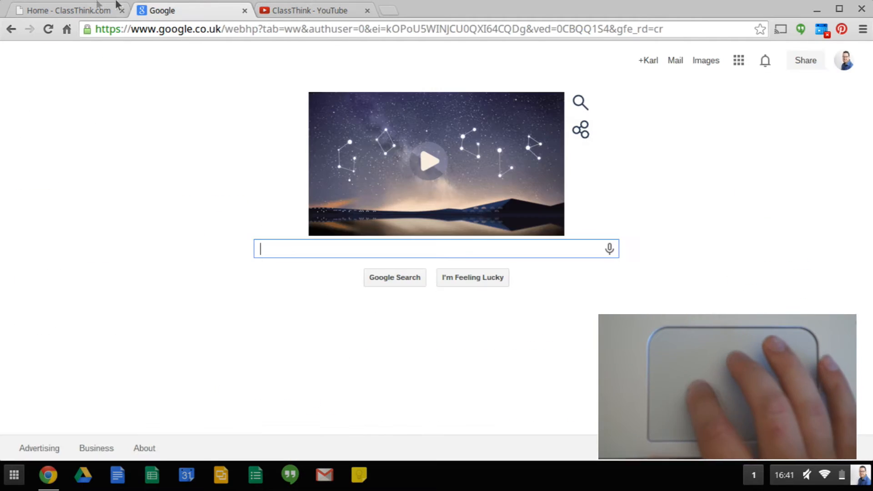
pyautogui.click(312, 10)
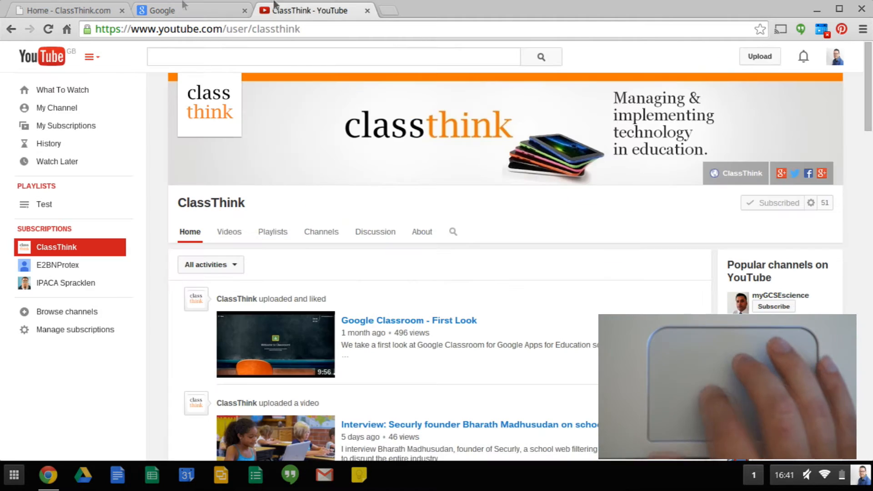
pyautogui.click(67, 10)
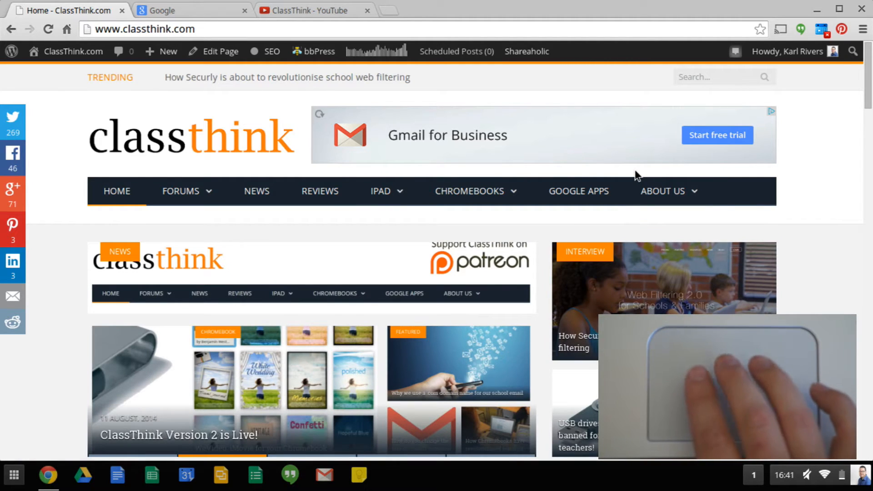
pyautogui.click(192, 10)
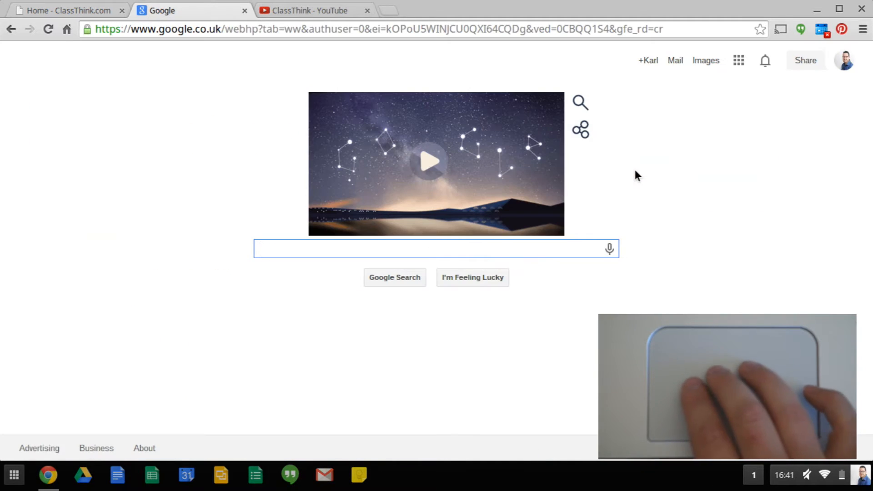
pyautogui.click(67, 10)
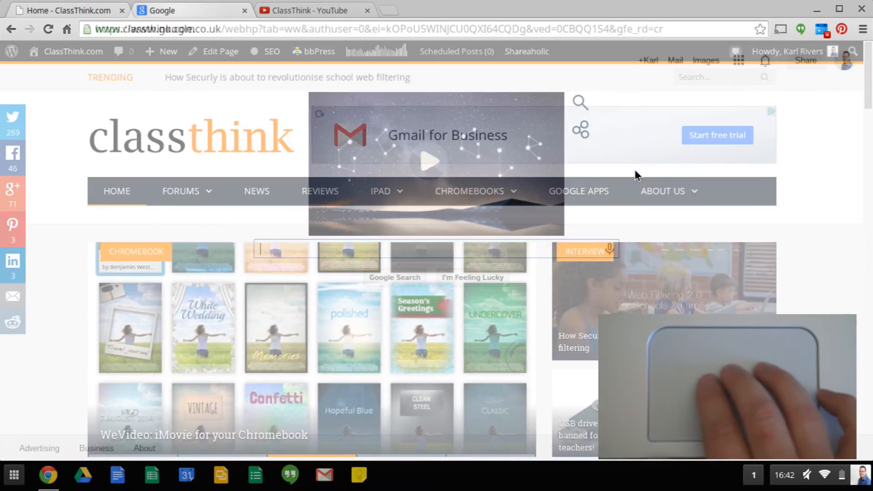
pyautogui.click(310, 10)
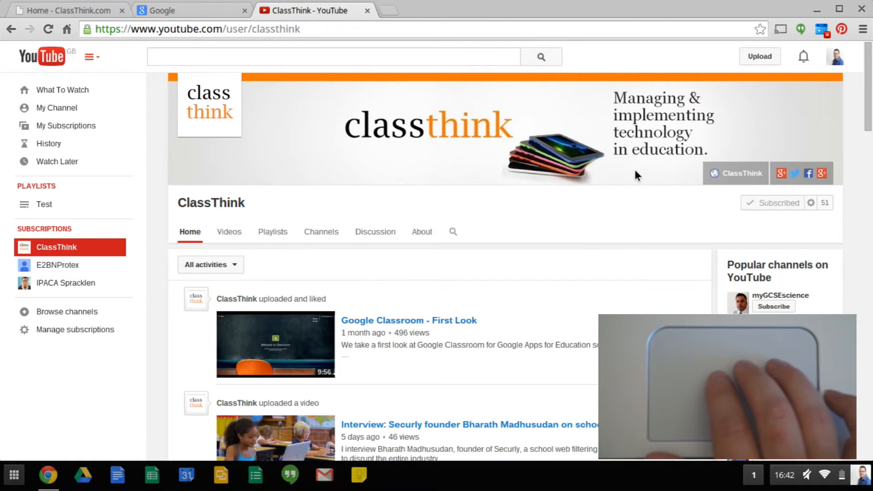
pyautogui.click(191, 10)
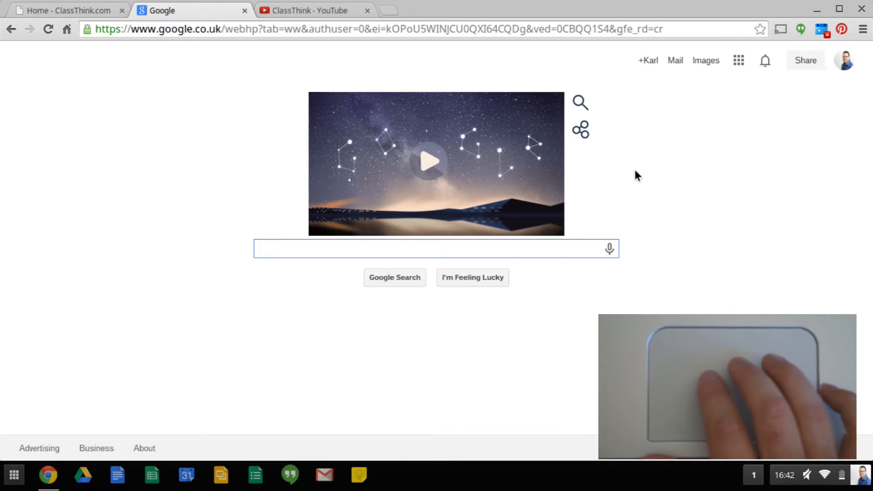
pyautogui.click(66, 10)
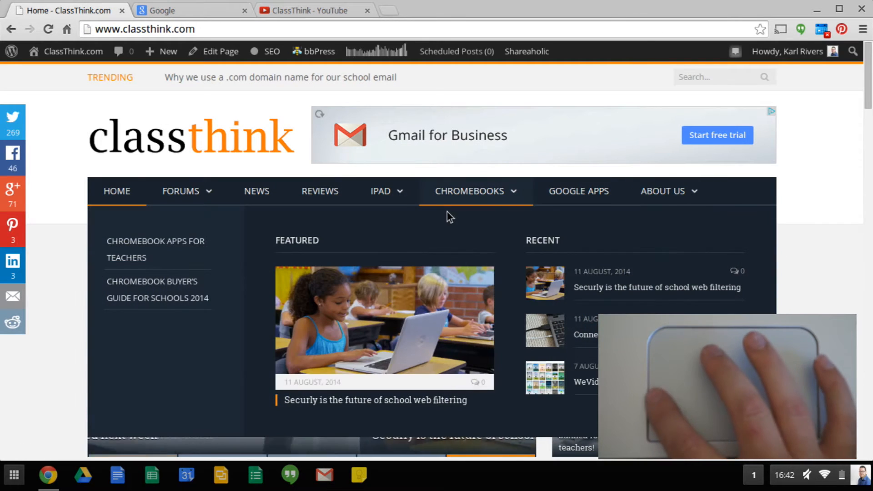
pyautogui.scroll(-3)
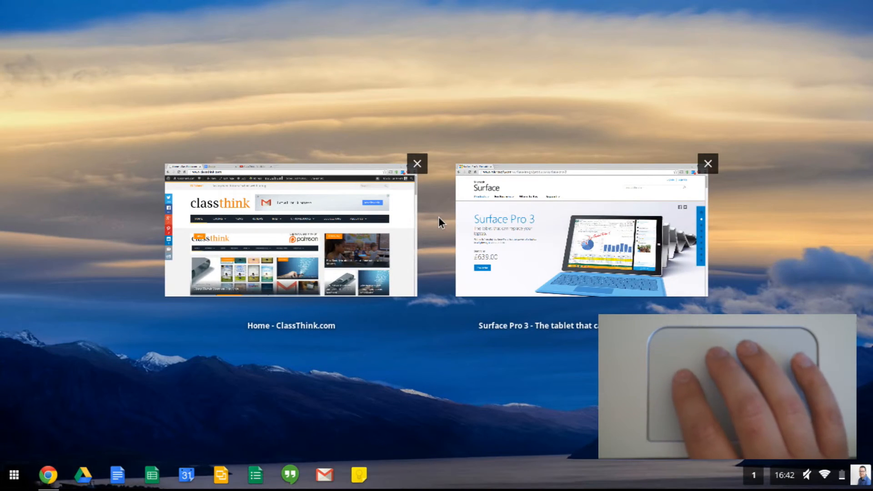
pyautogui.moveTo(553, 226)
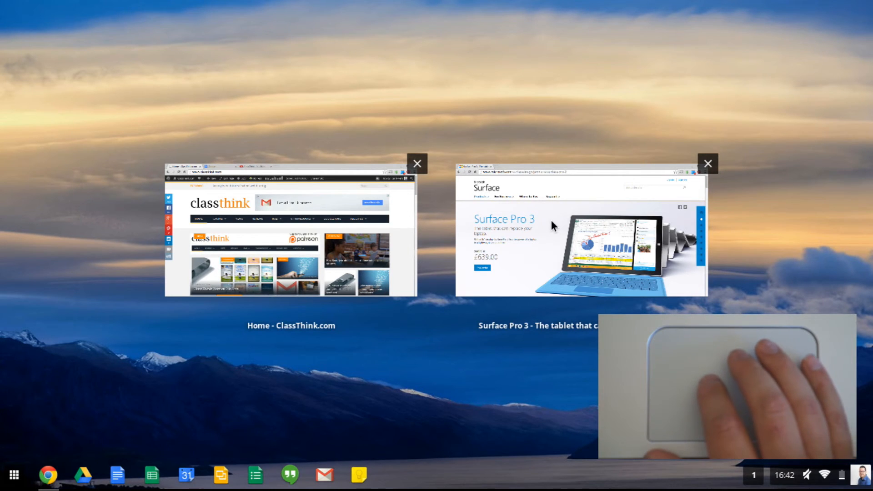
pyautogui.click(579, 231)
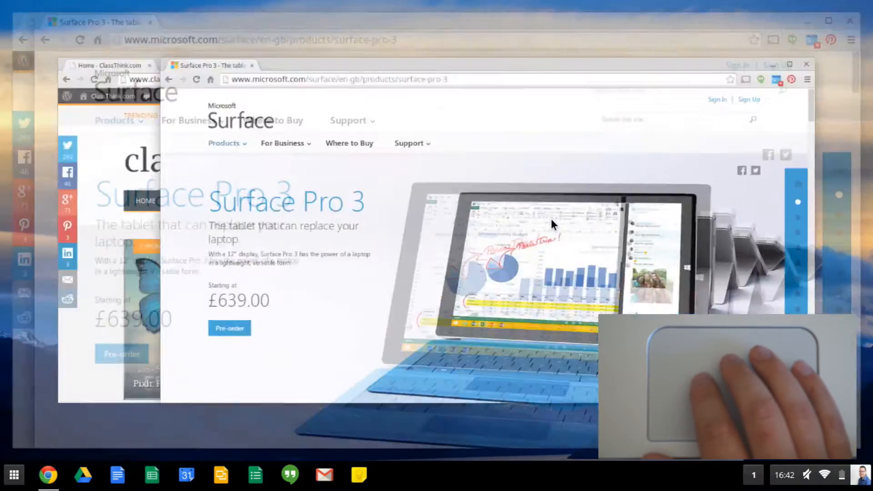
pyautogui.click(790, 65)
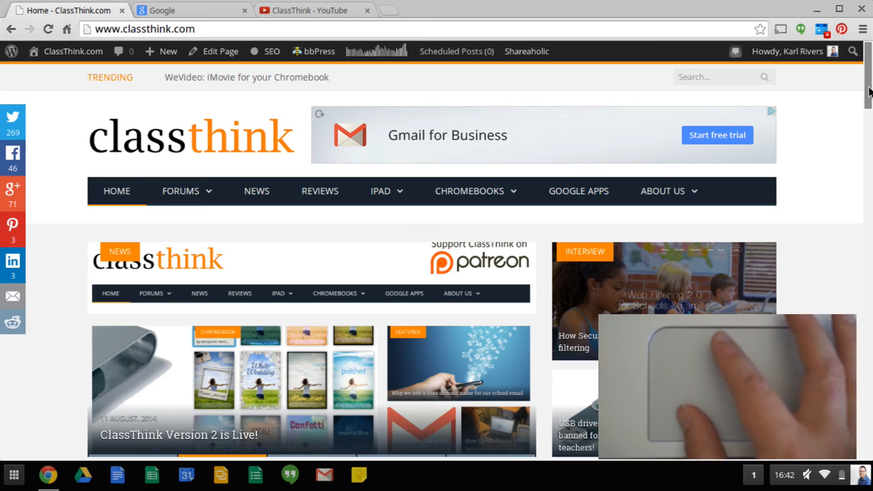
# Drag the scroll bar down to the Opinion, Raspberry Pi and BYOD sections
pyautogui.scroll(-3)
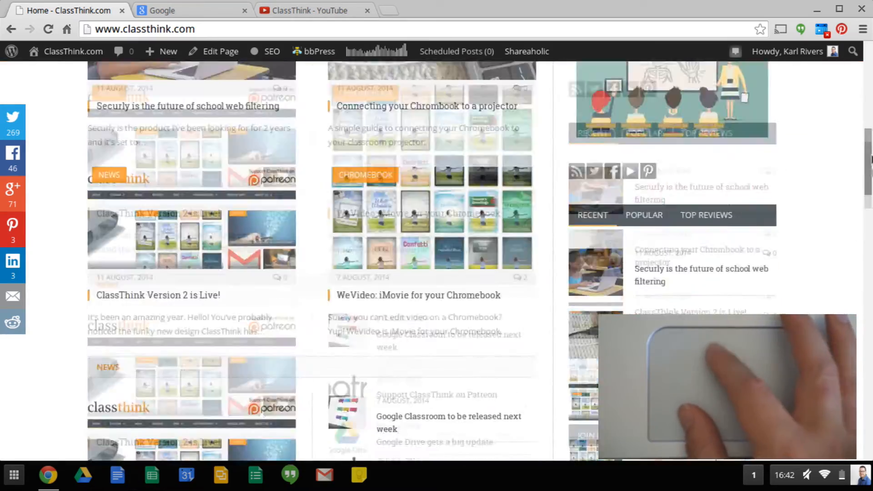
pyautogui.scroll(-3)
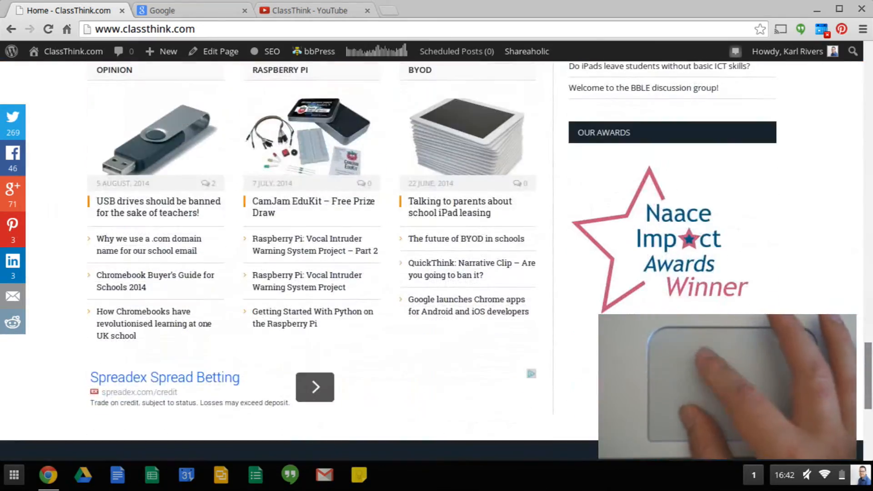